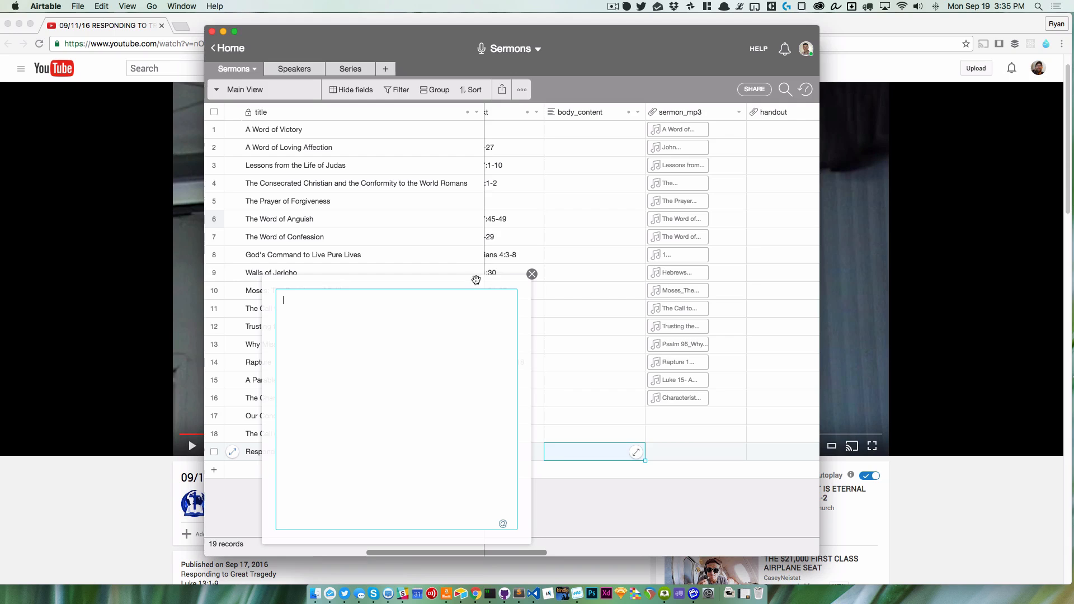
Step: Close the empty body_content editor and scroll the Sermons grid back to body_content
left_click(532, 275)
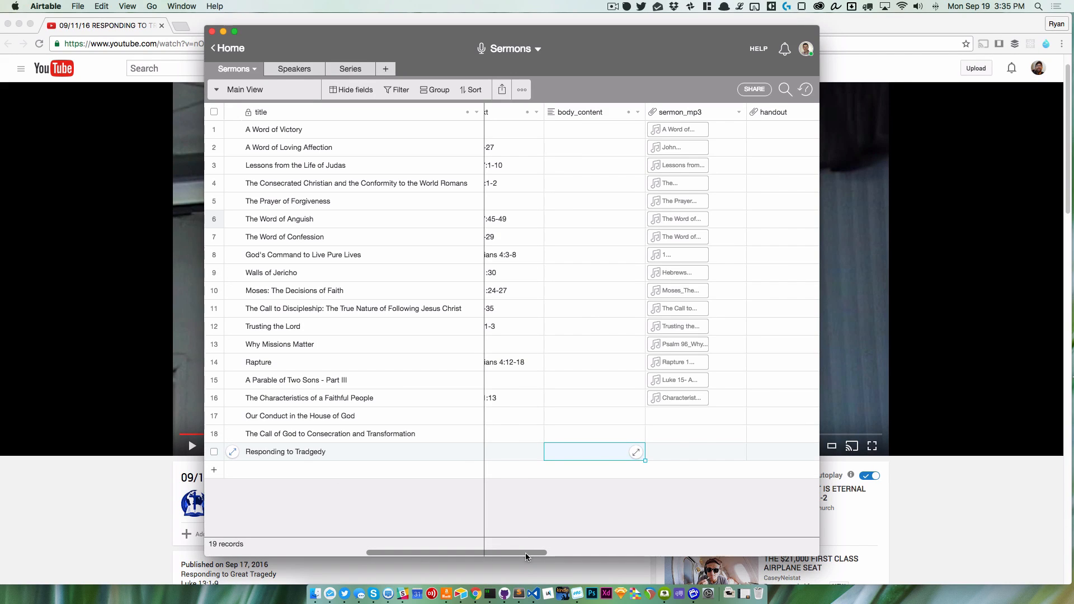
scroll("right", 3)
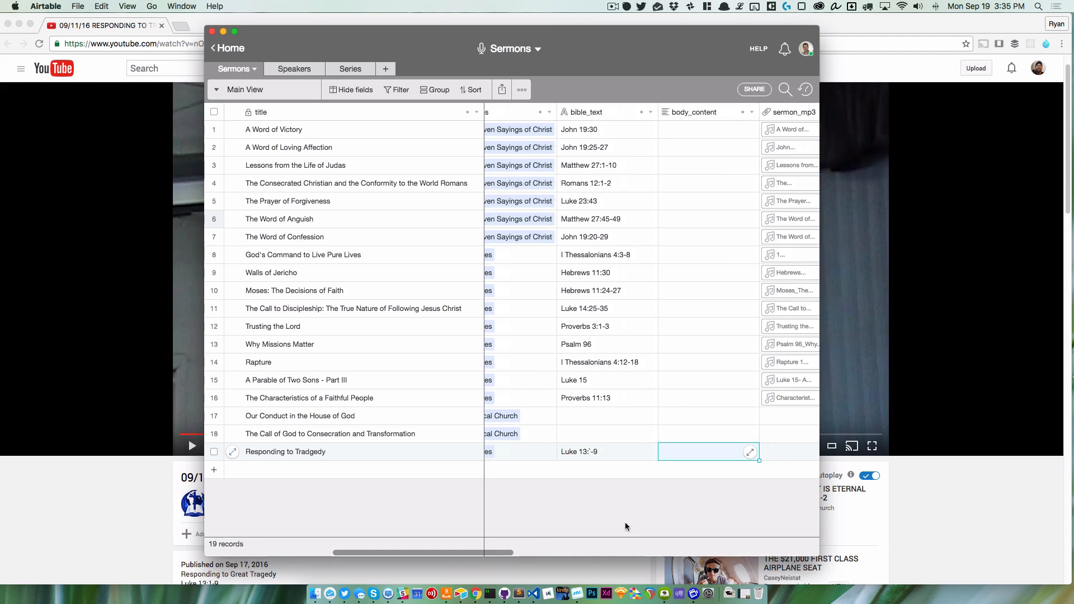
left_click(606, 451)
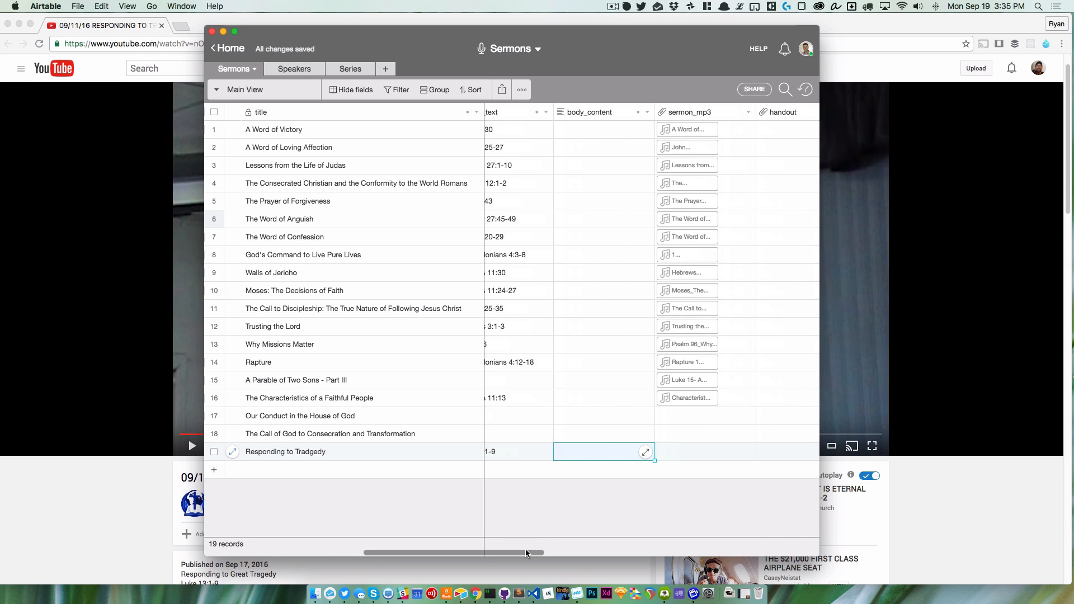
mouse_move(201, 411)
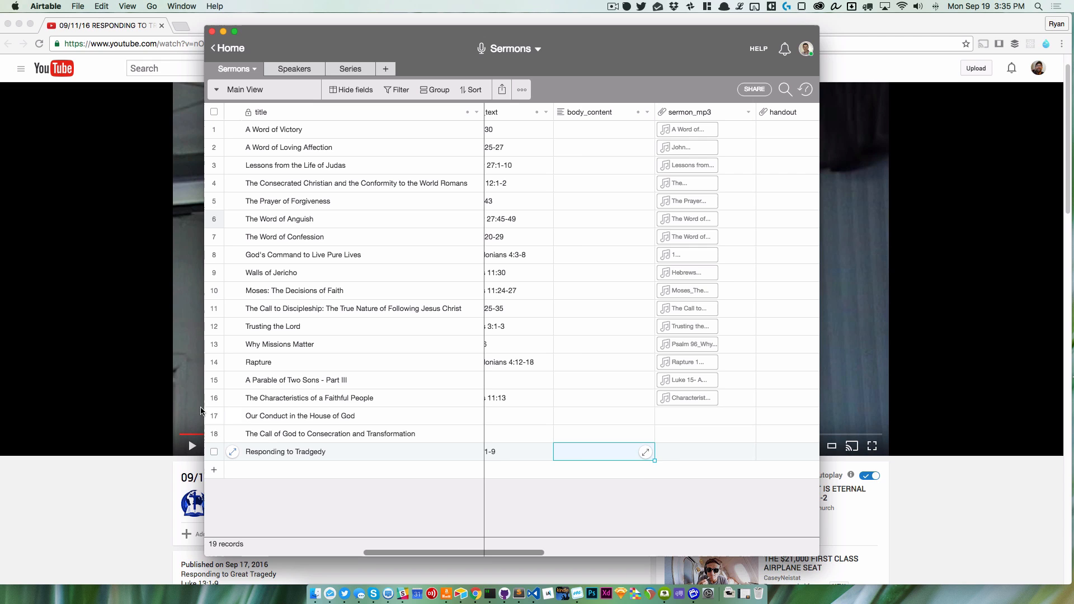
mouse_move(644, 452)
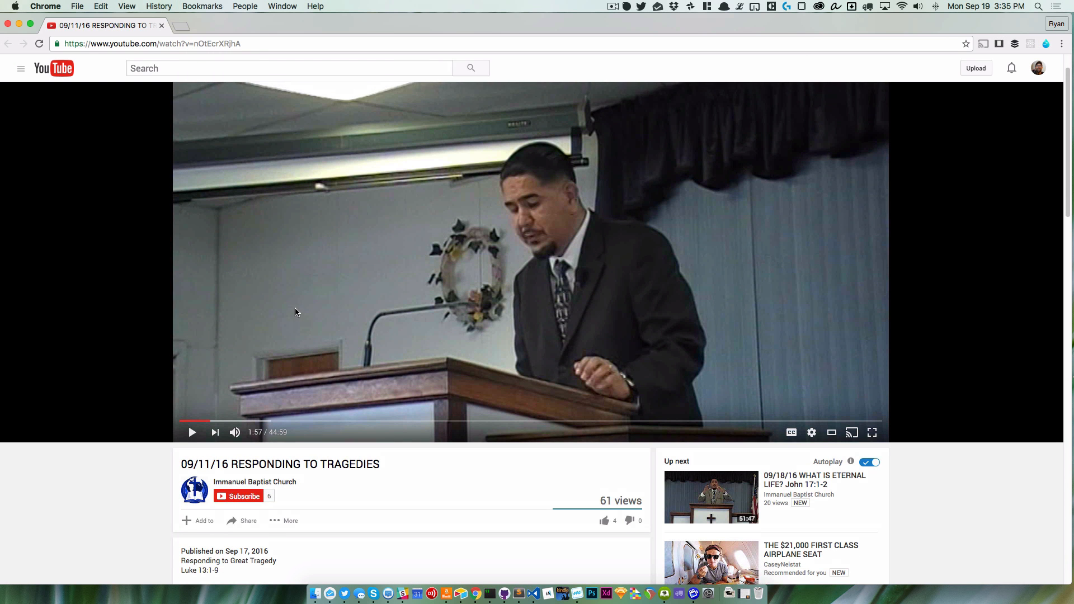
mouse_move(236, 535)
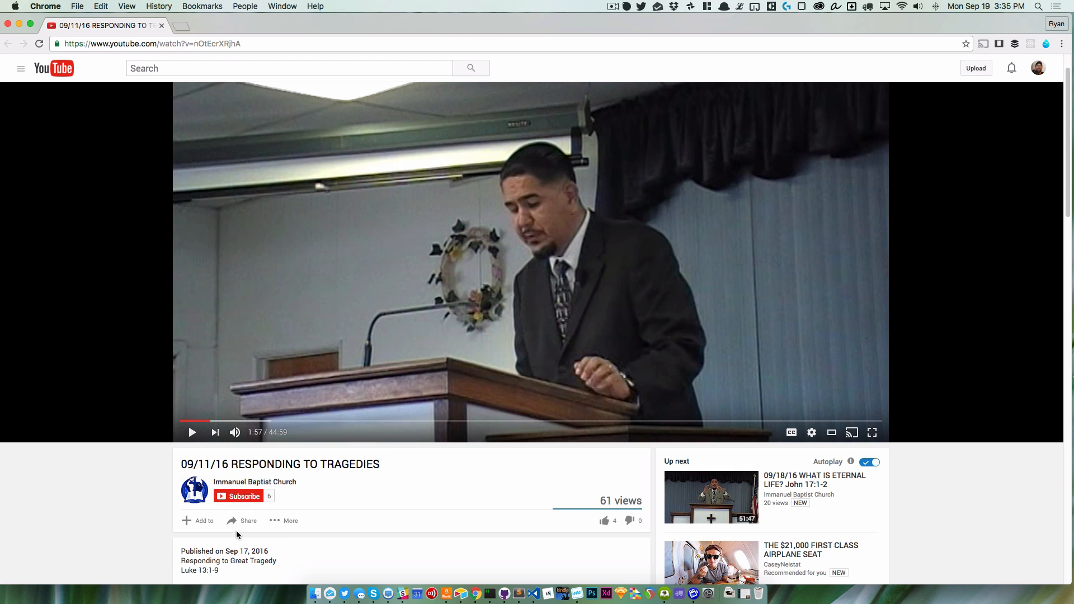
Step: Open the share options on the RESPONDING TO TRAGEDIES YouTube video
left_click(248, 521)
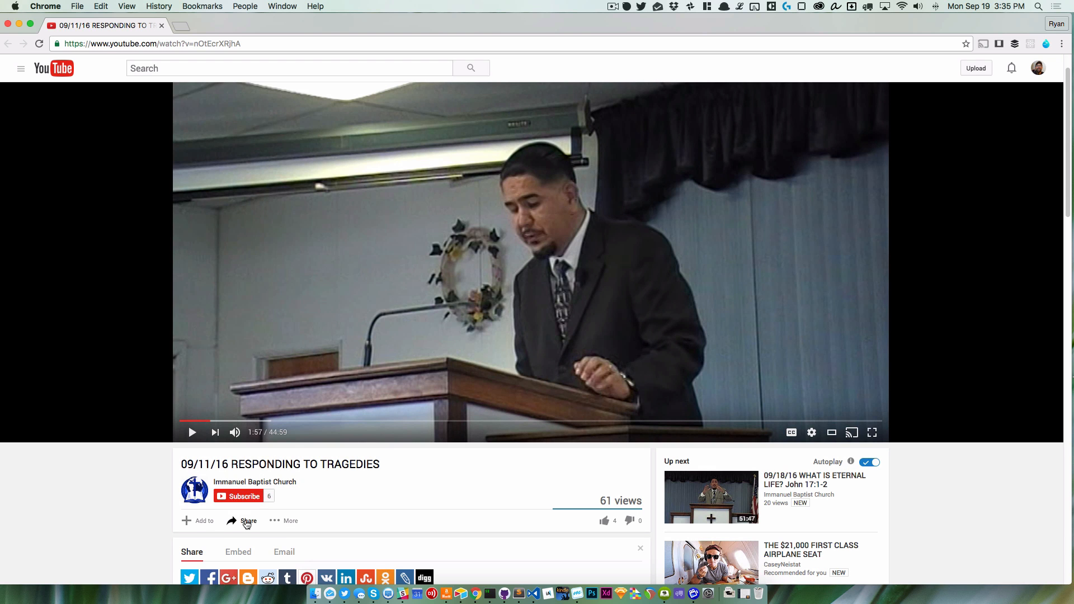
Step: Show the Embed tab and copy the video's iframe embed code
left_click(238, 552)
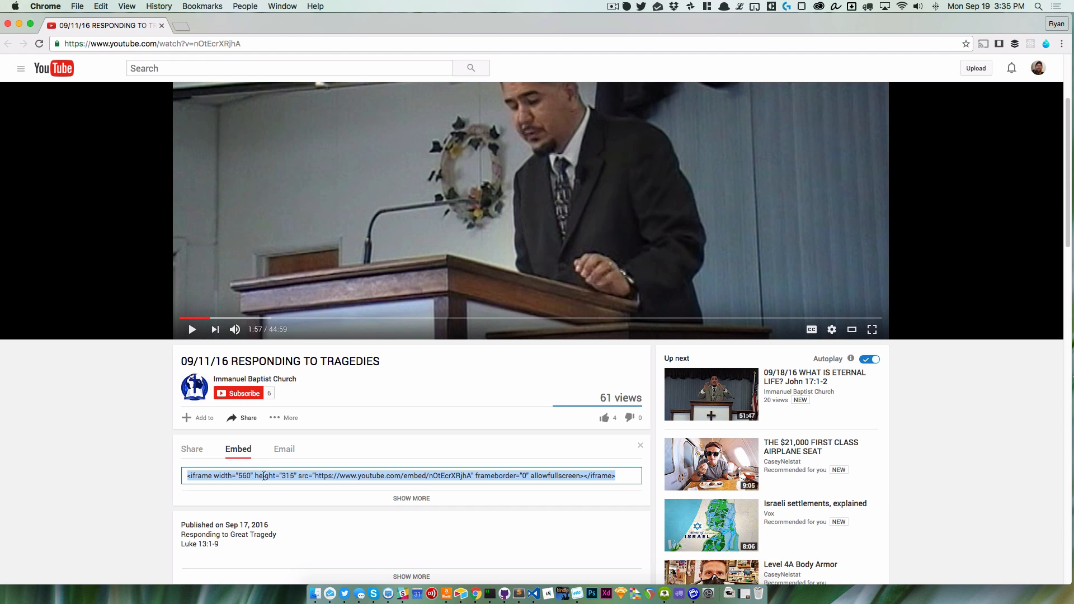
mouse_move(447, 476)
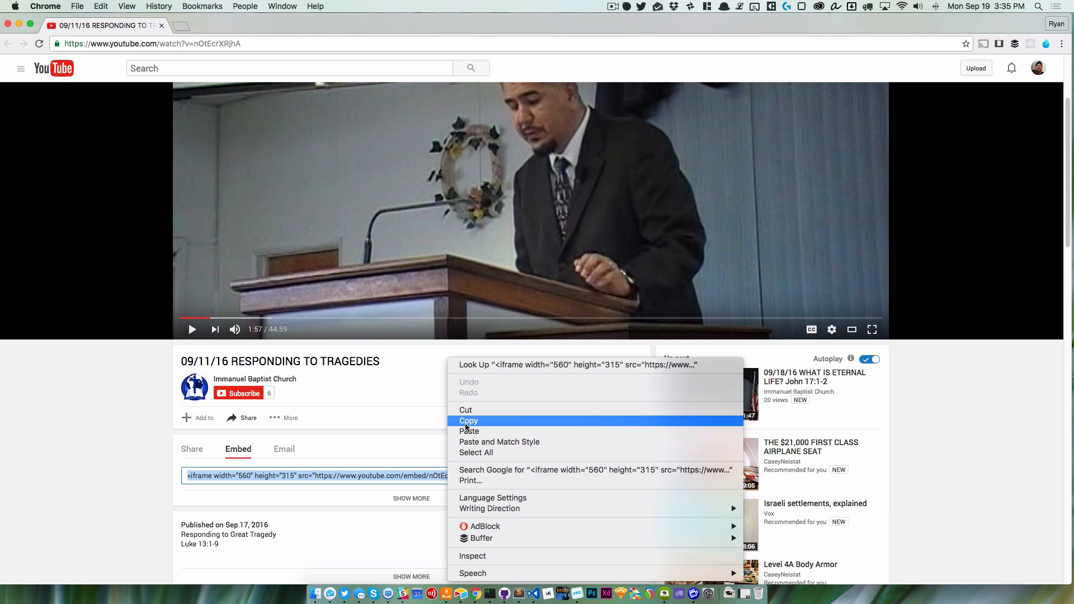
left_click(468, 421)
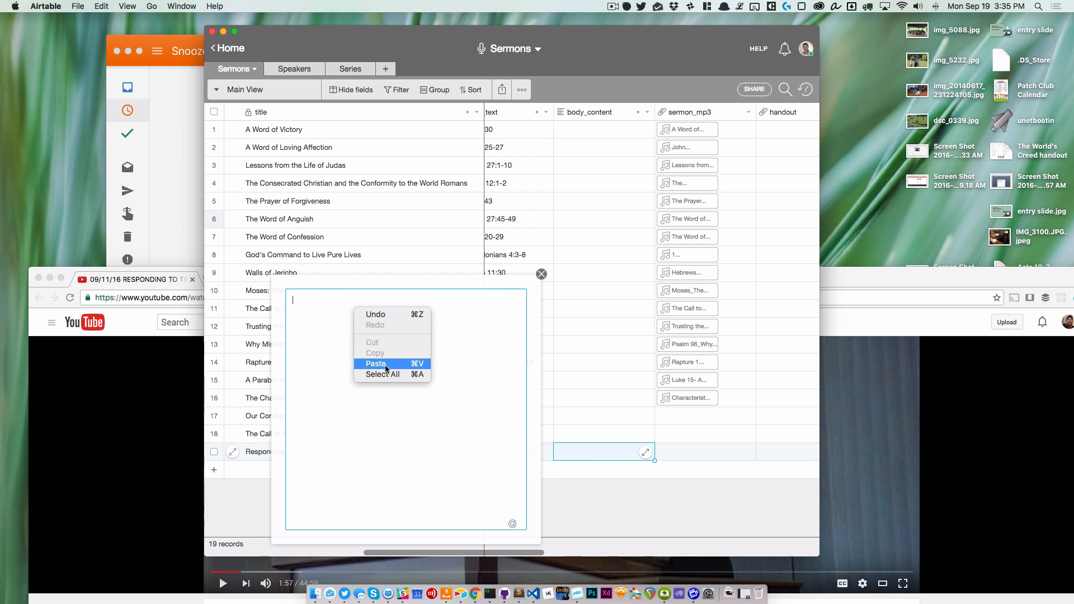
Step: Paste the YouTube iframe code into the Responding to Tradgedy record's body_content editor
left_click(376, 364)
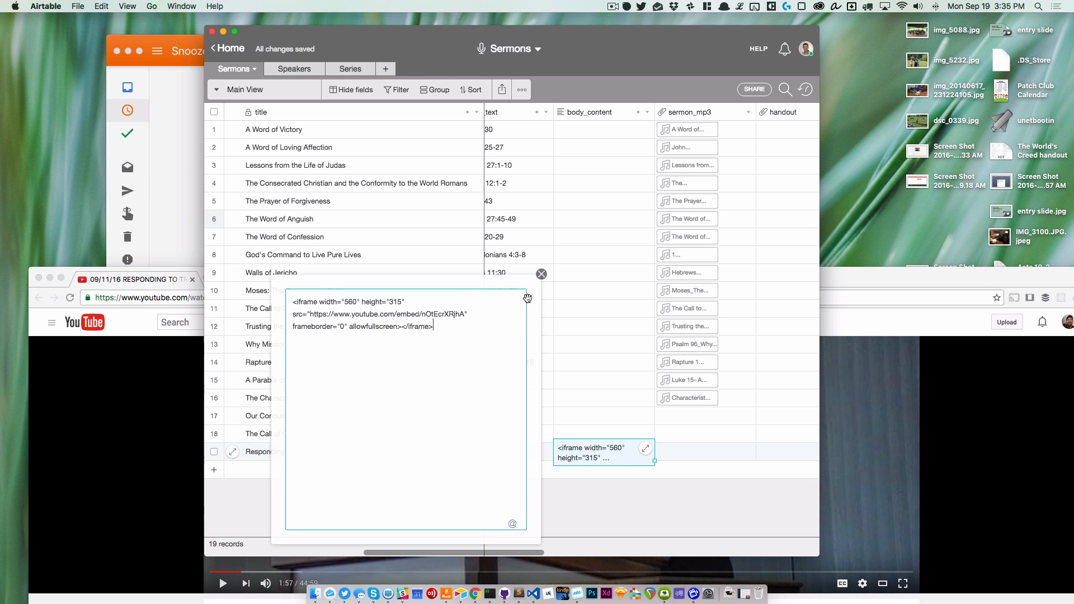
mouse_move(521, 287)
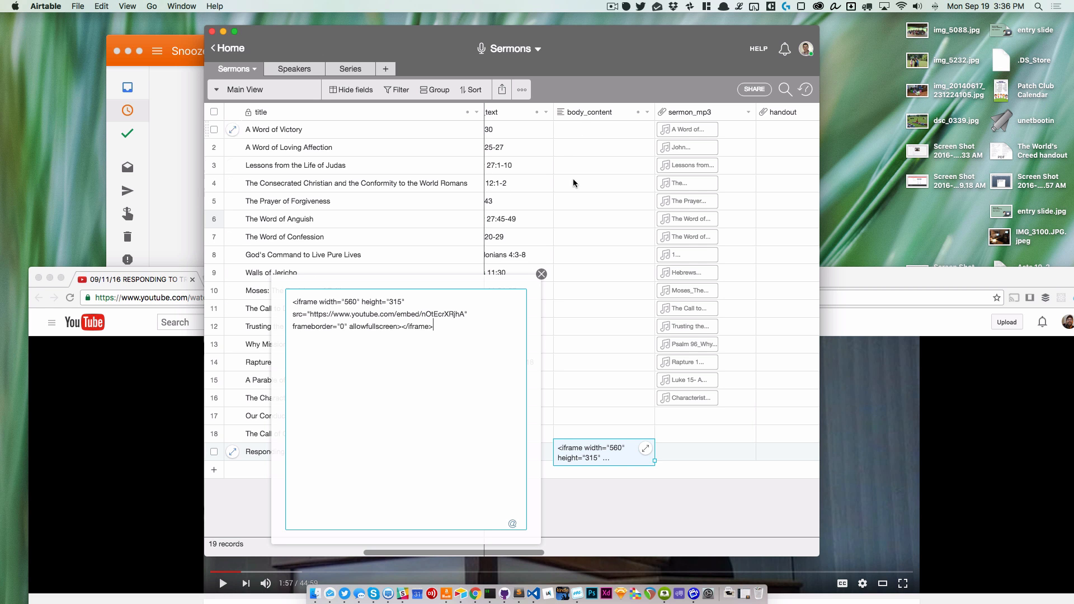
mouse_move(543, 272)
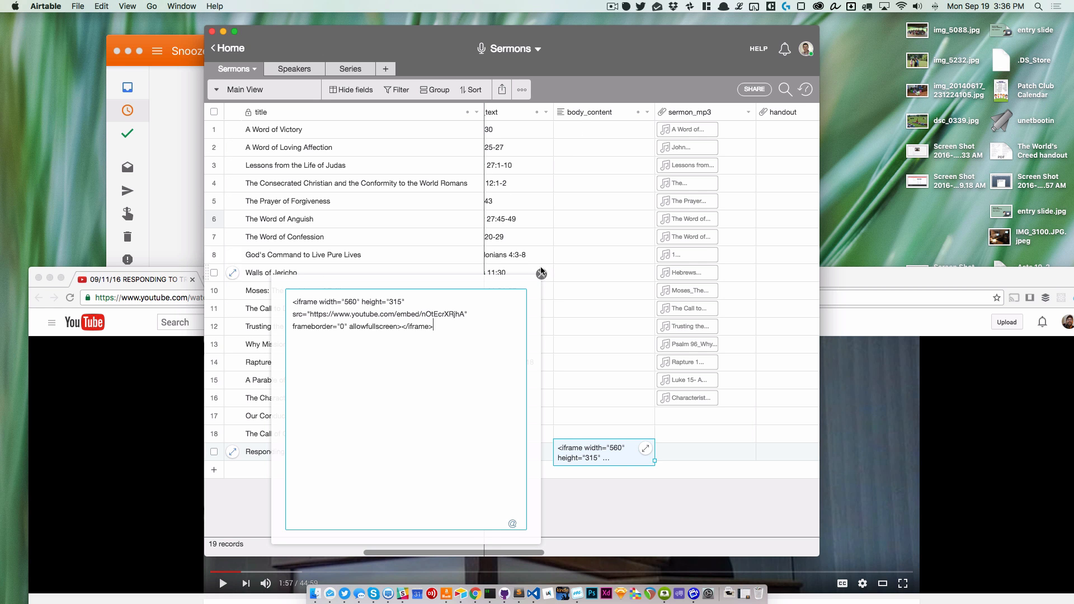